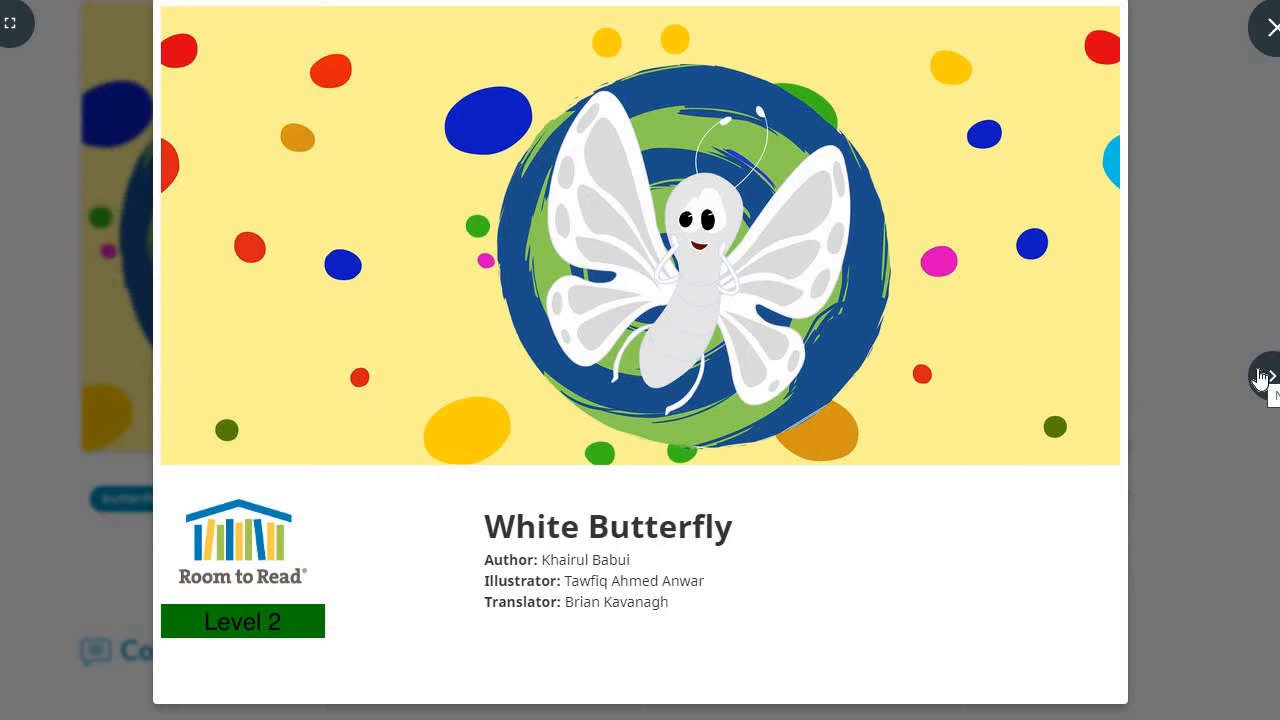
# Step: Page through White Butterfly from the cover to page 9, where he heads to market
pyautogui.click(1263, 376)
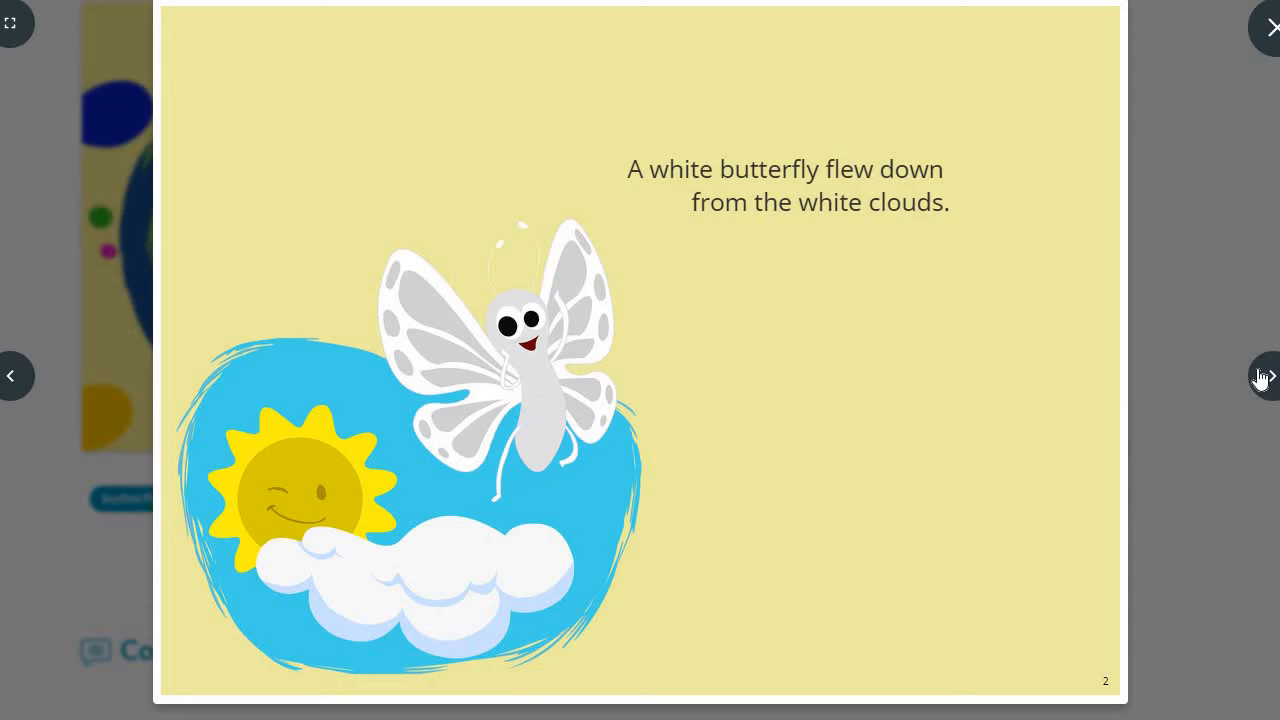
pyautogui.click(1262, 376)
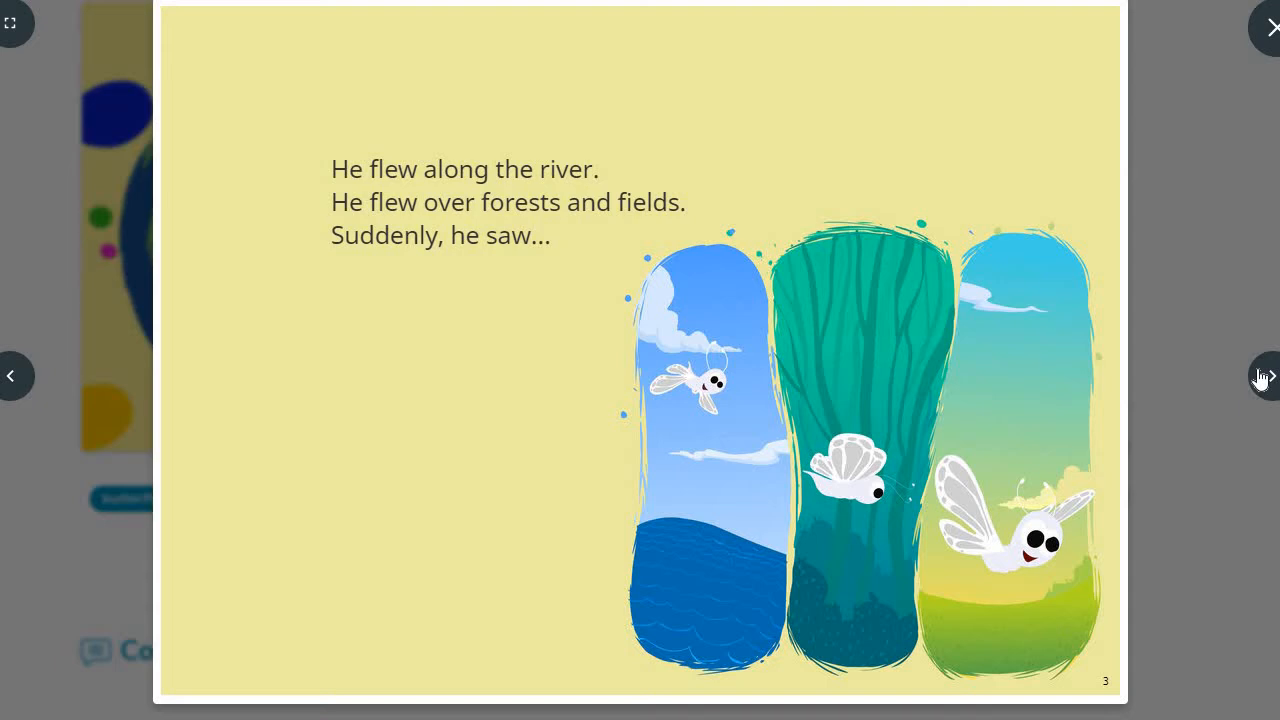
pyautogui.click(1264, 376)
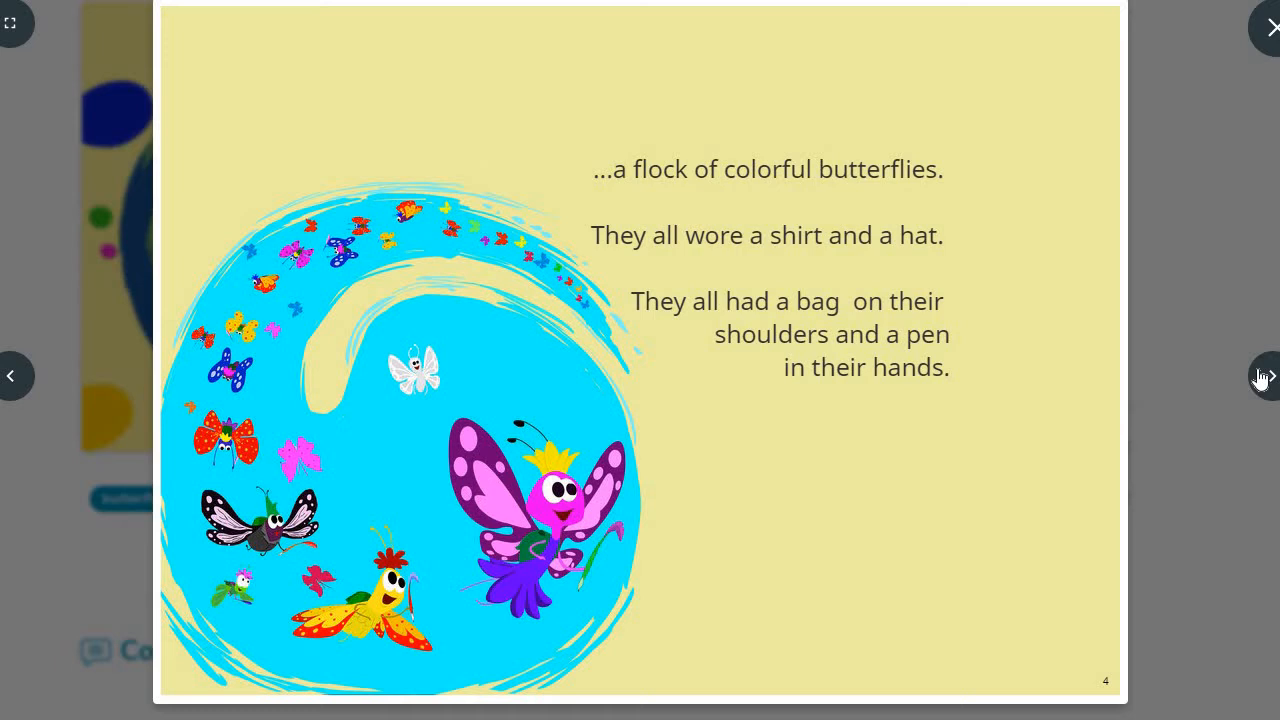
pyautogui.click(1265, 376)
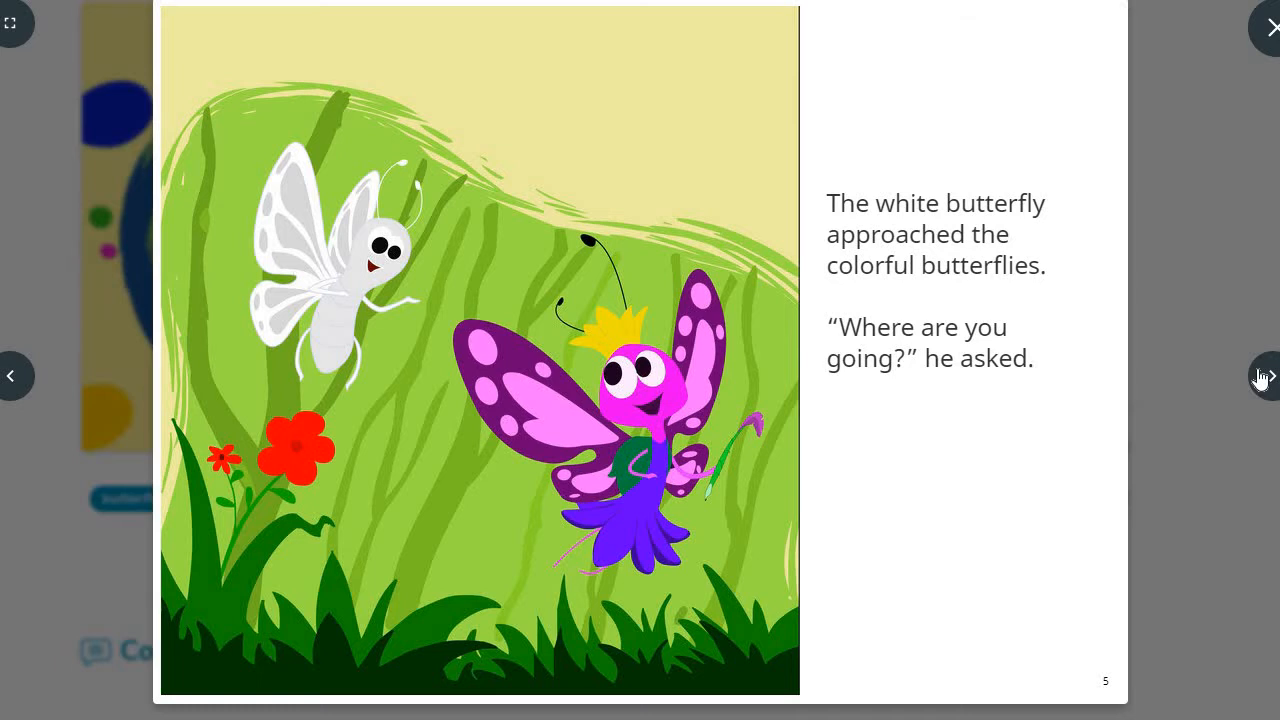
pyautogui.click(1270, 376)
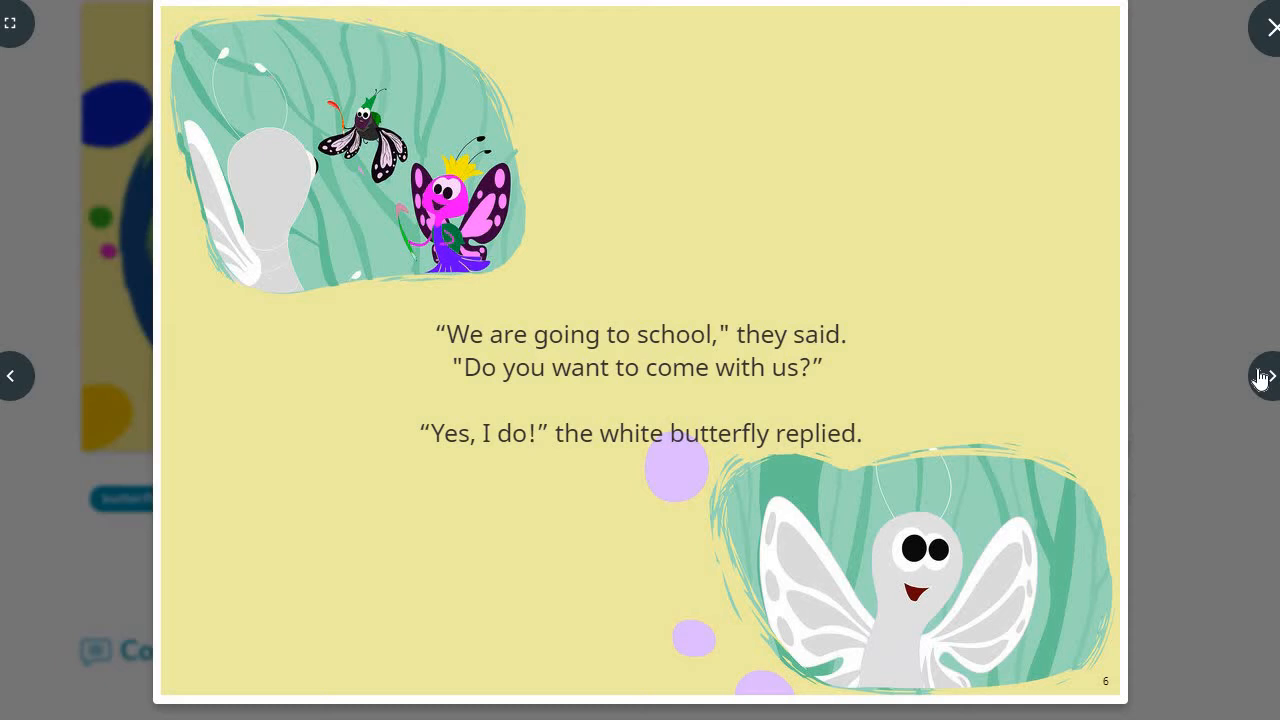
pyautogui.click(1264, 375)
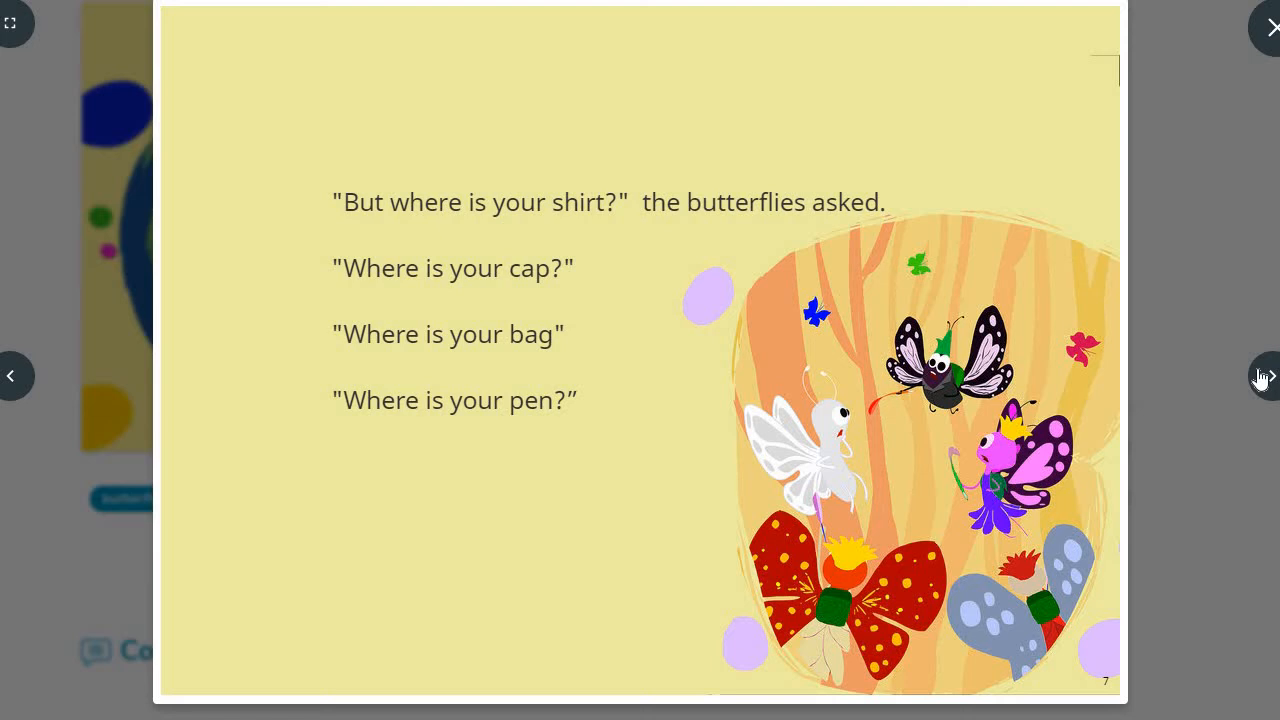
pyautogui.click(1263, 376)
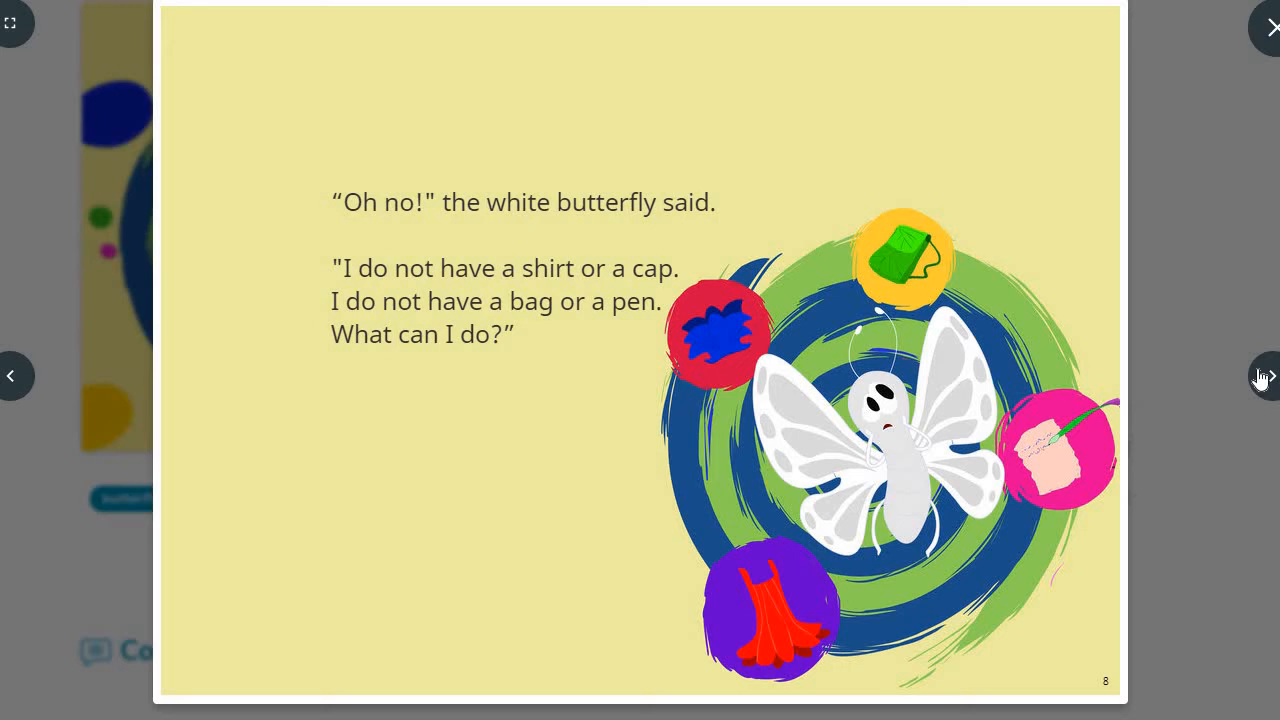
pyautogui.click(1264, 376)
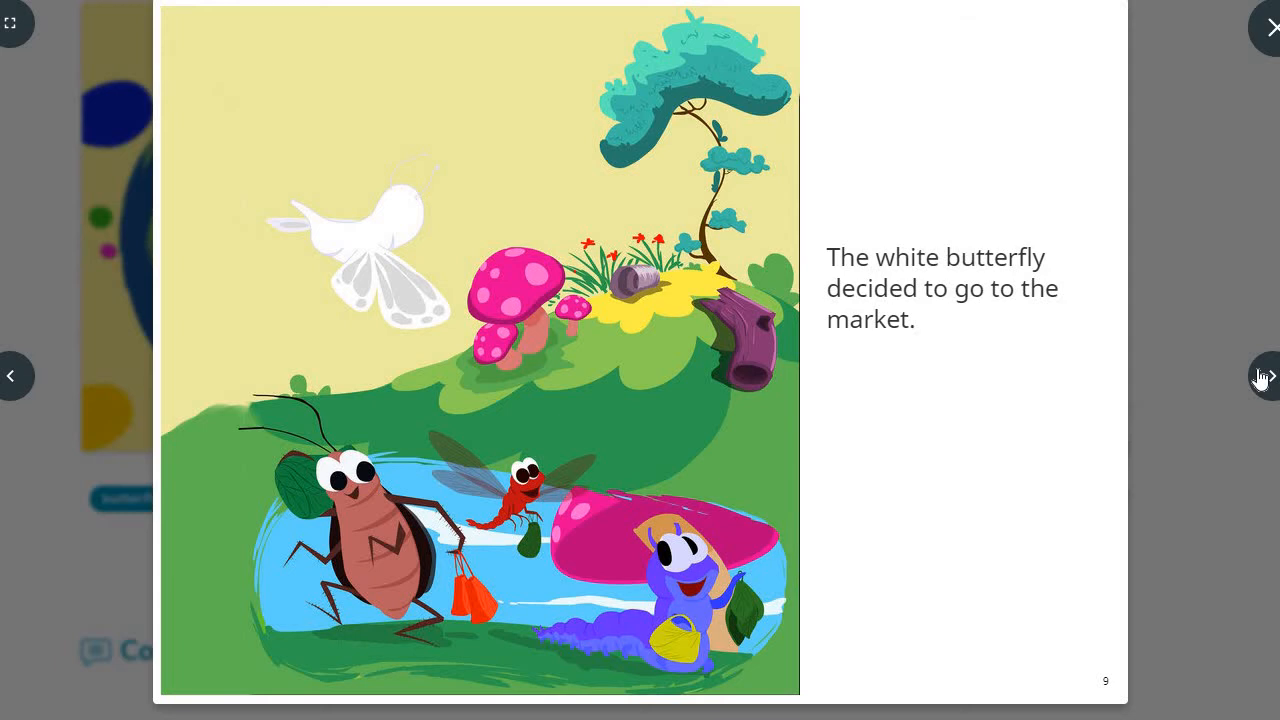
# Step: Advance pages 10 to 14, past the clothing and cap shops to the bag shop
pyautogui.click(1265, 375)
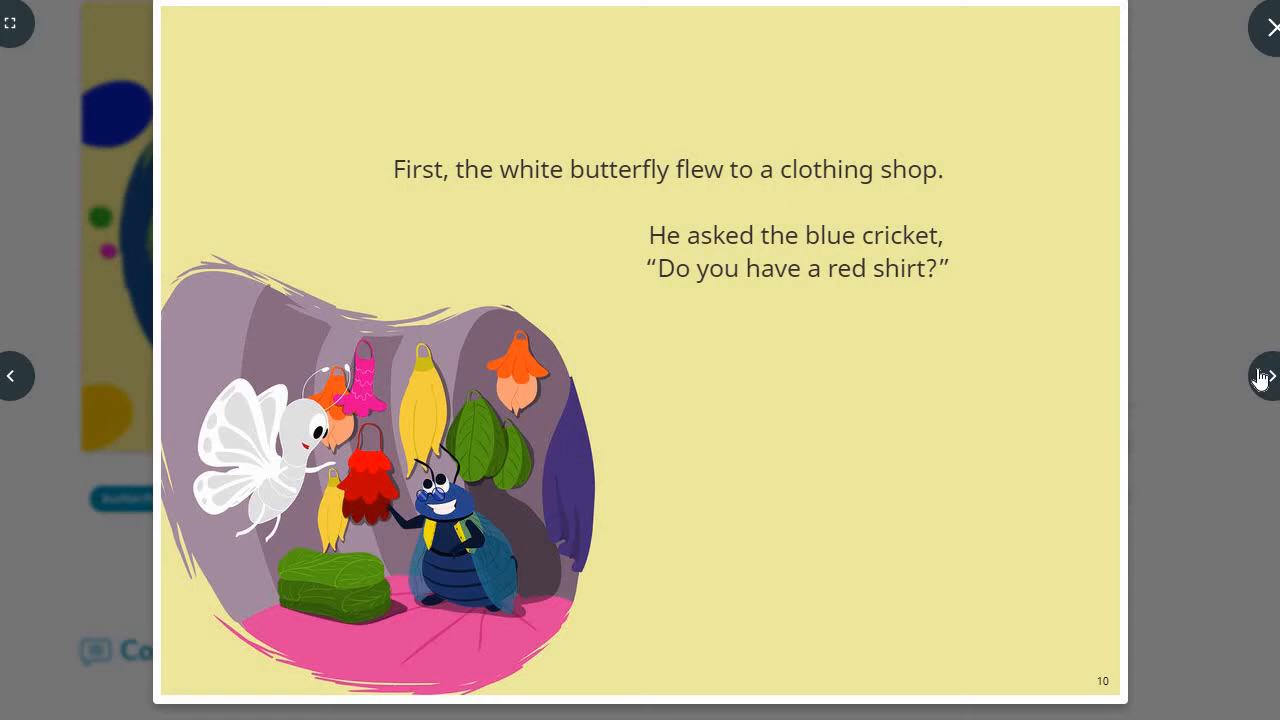
pyautogui.click(1264, 376)
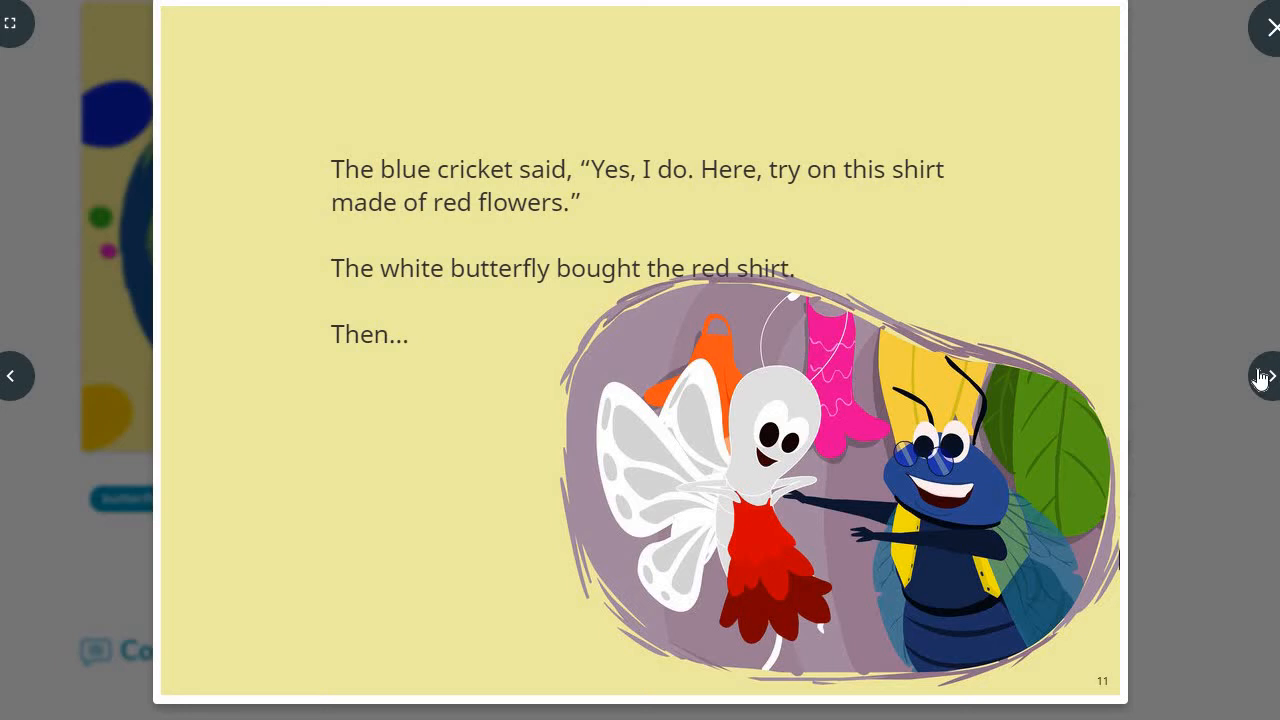
pyautogui.click(1264, 376)
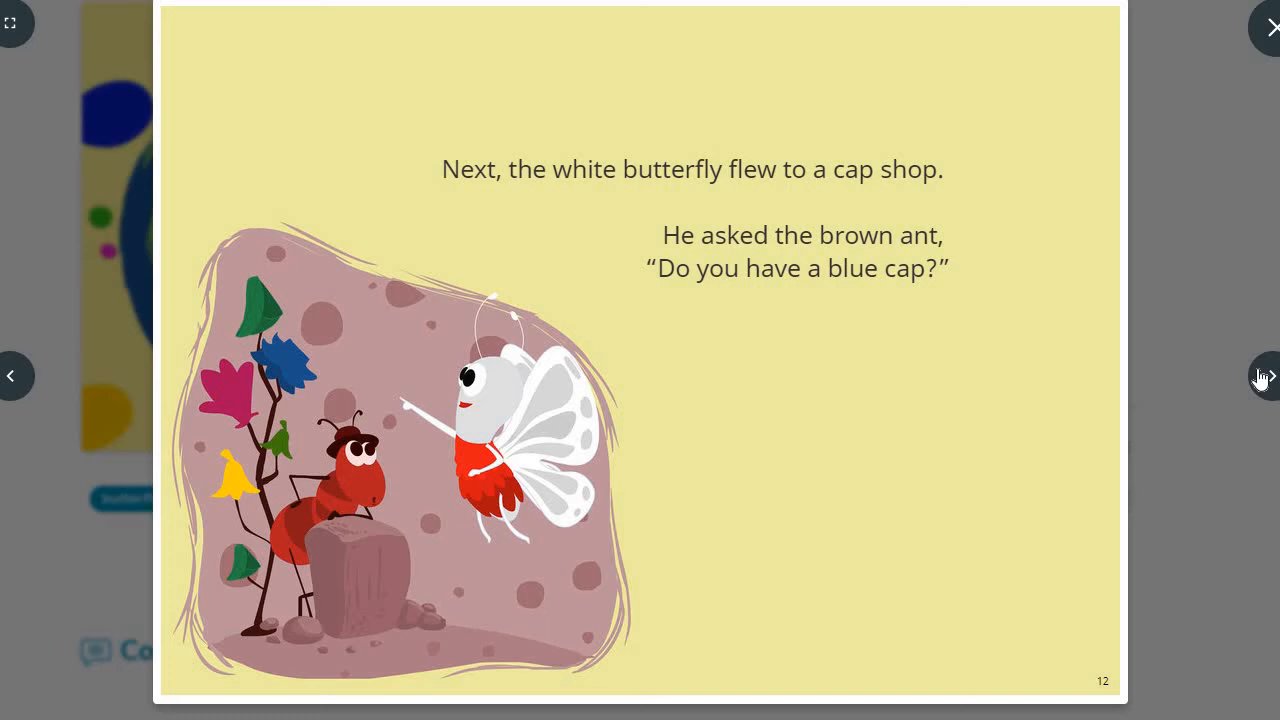
pyautogui.click(1264, 376)
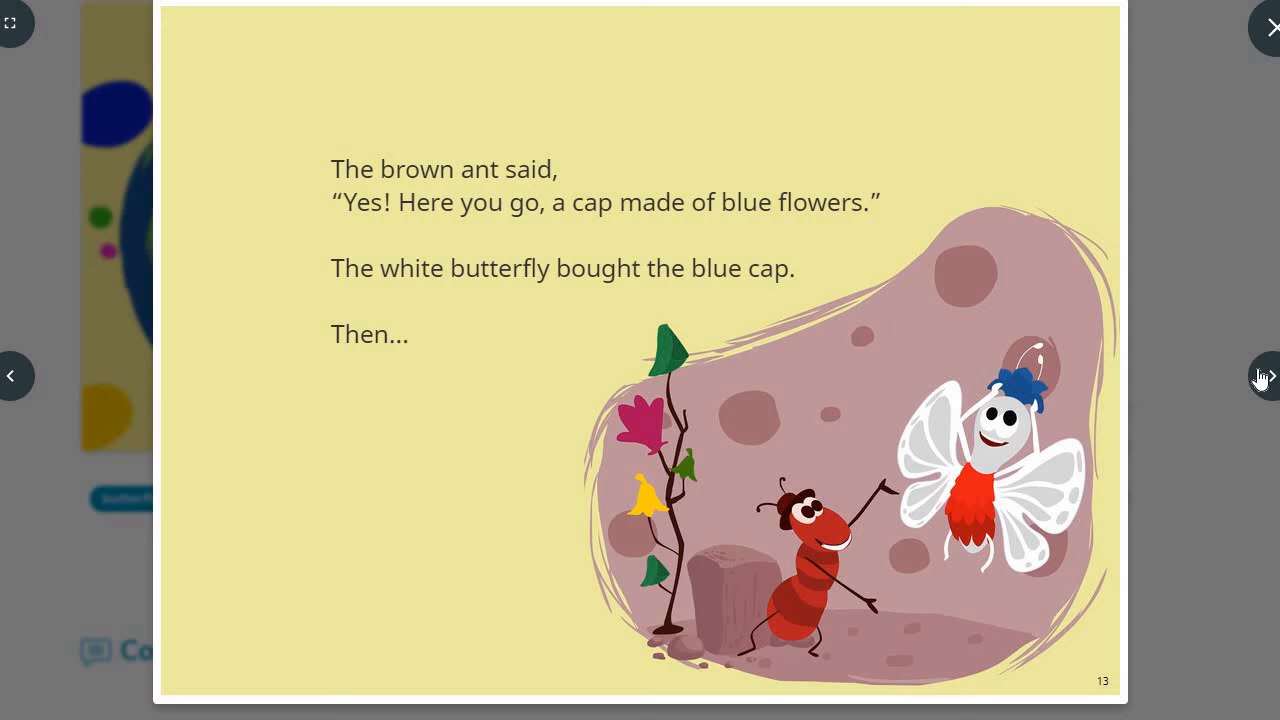
pyautogui.click(1263, 376)
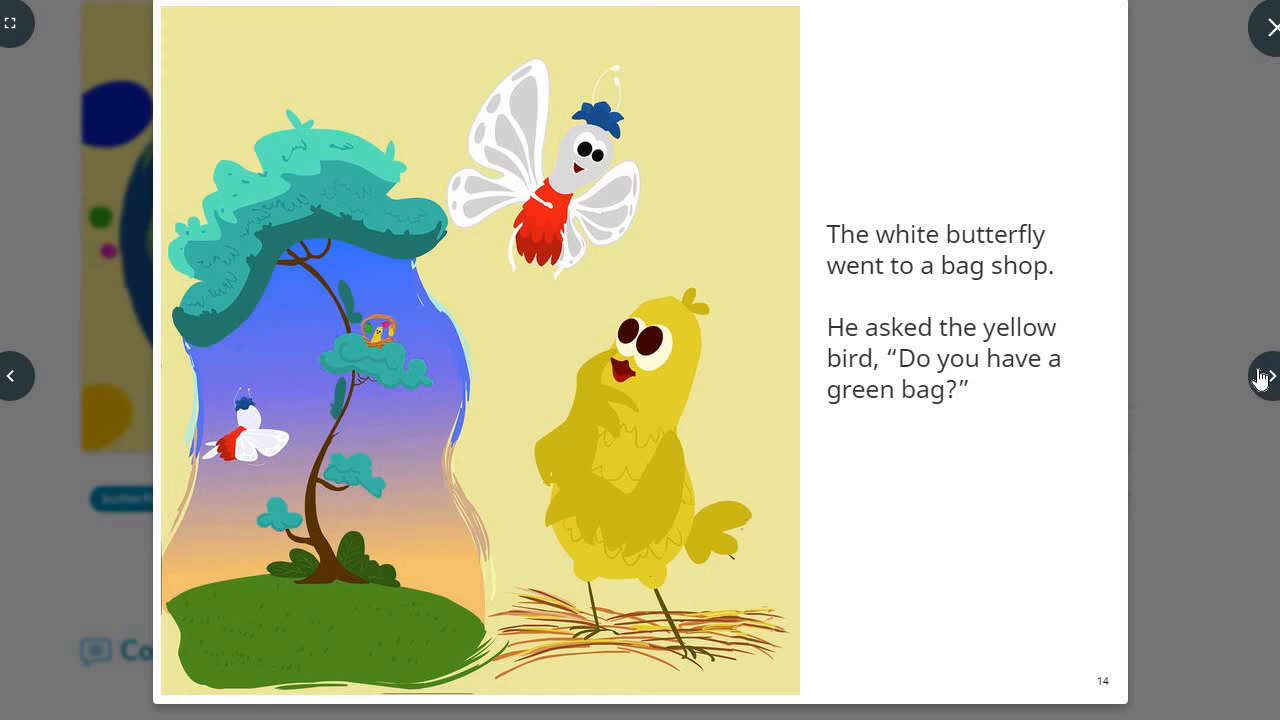
# Step: Advance pages 15 to 18, past the stationery shop to Butterfly School
pyautogui.click(1264, 376)
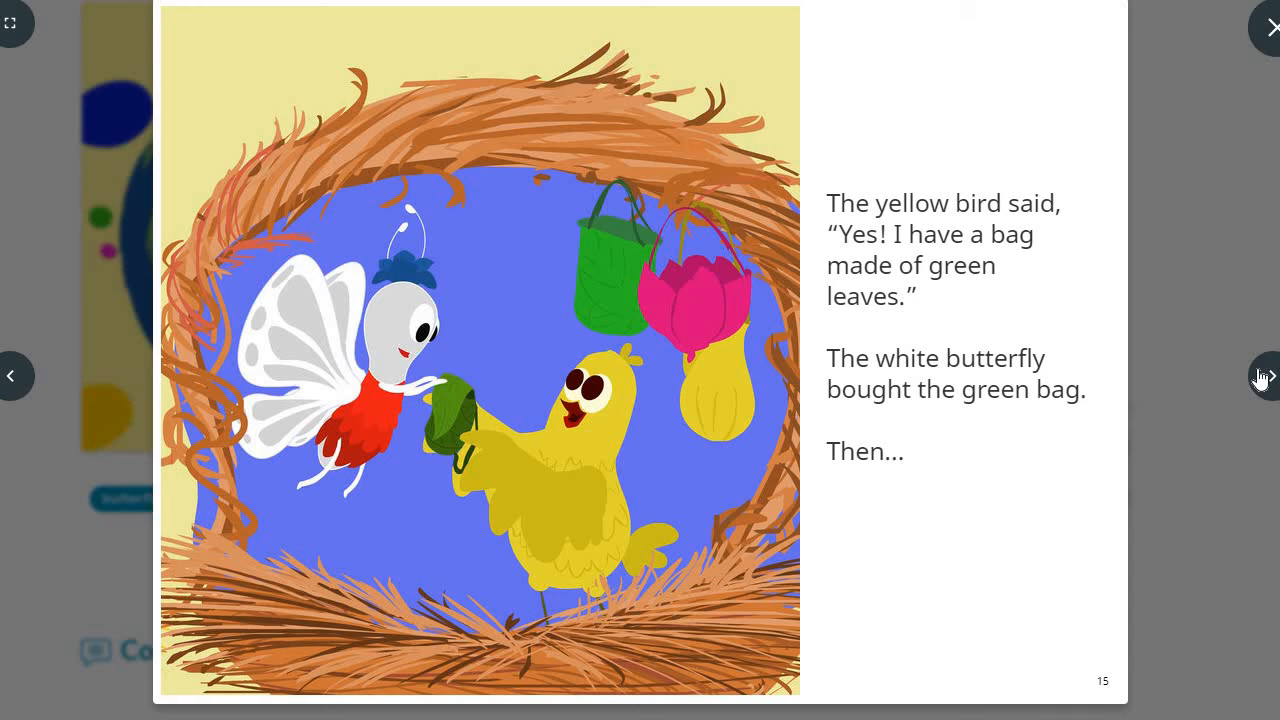
pyautogui.click(1266, 376)
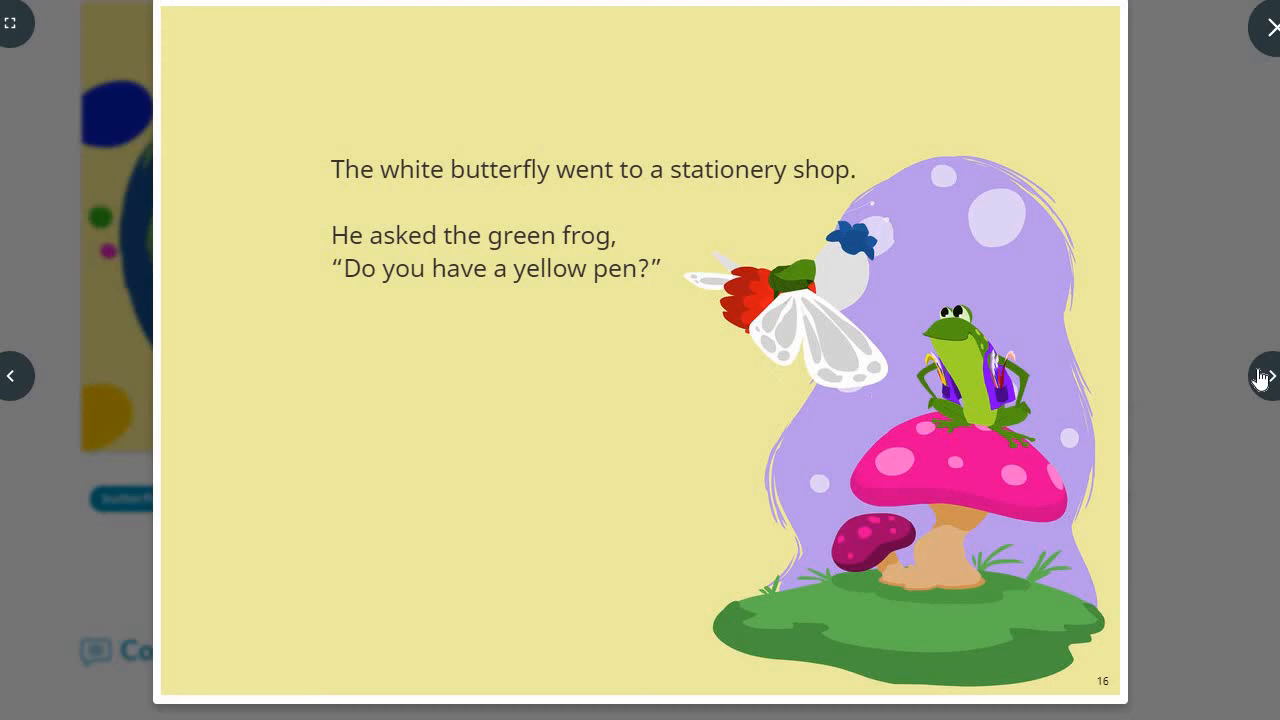
pyautogui.click(1264, 376)
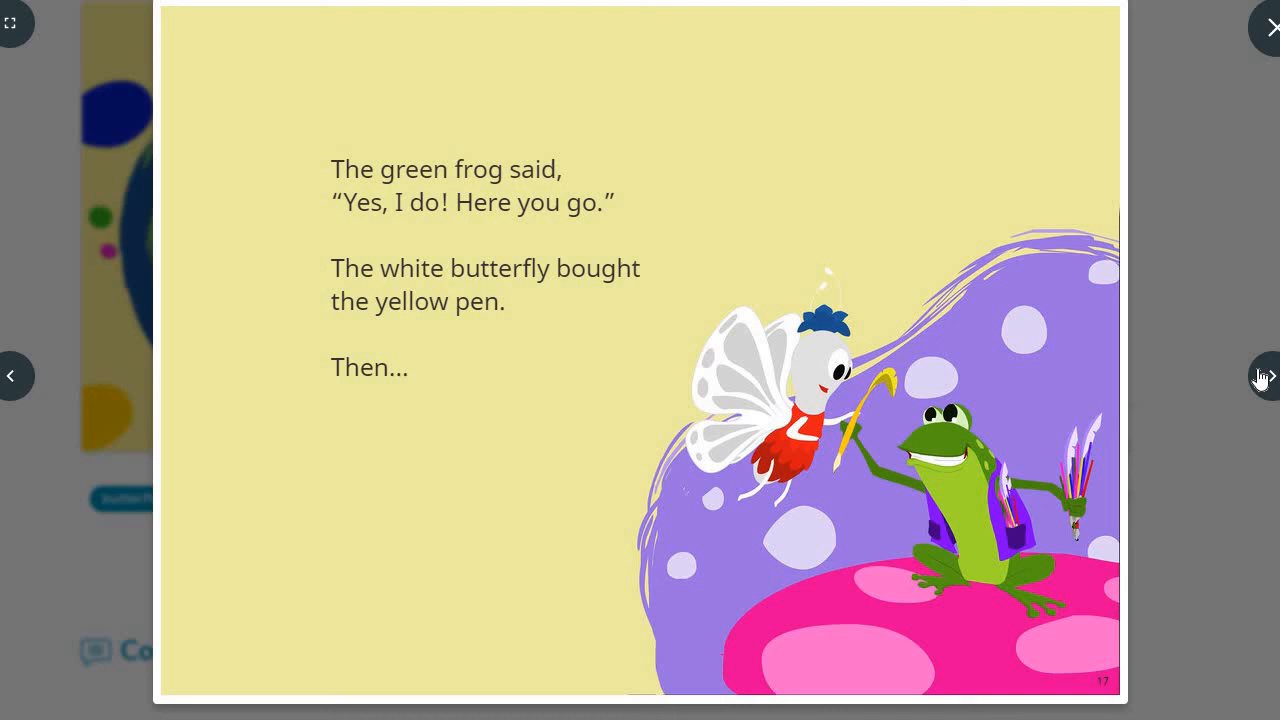
pyautogui.click(1266, 375)
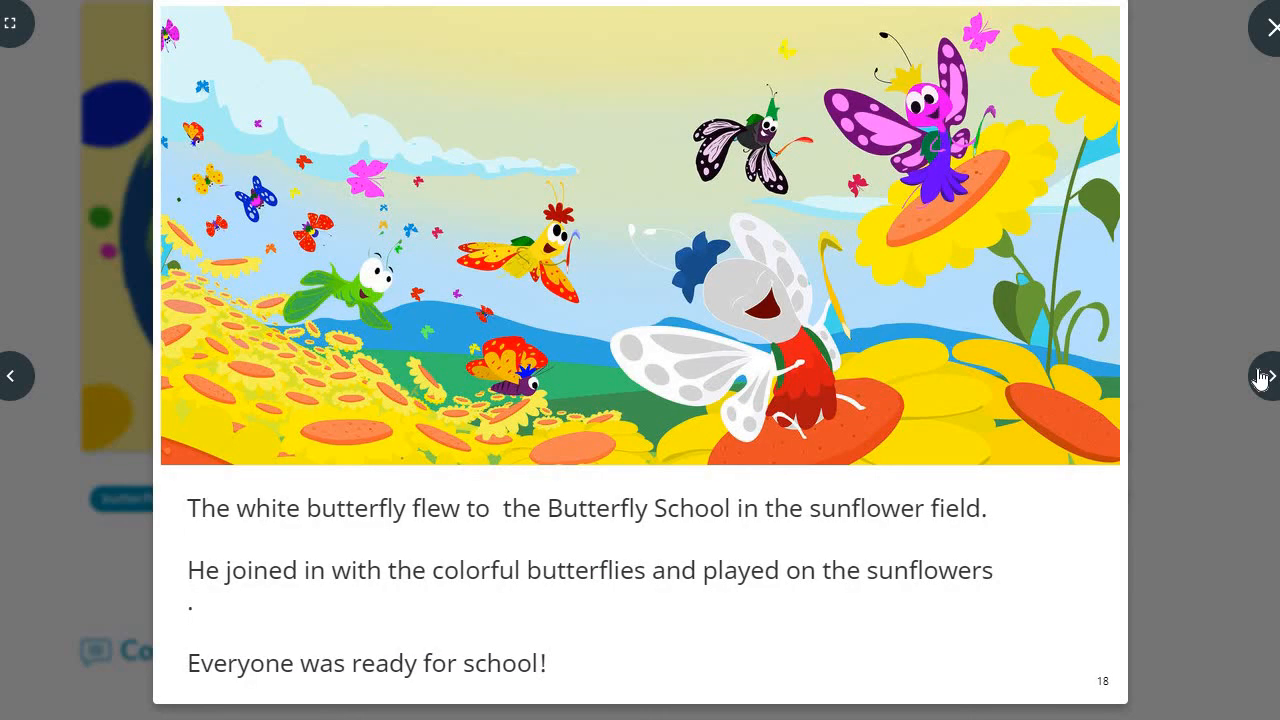